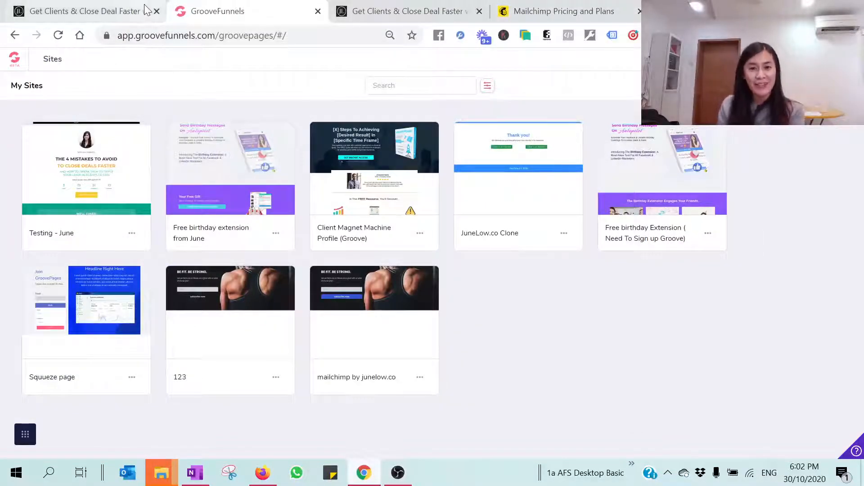
mouse_move(217, 11)
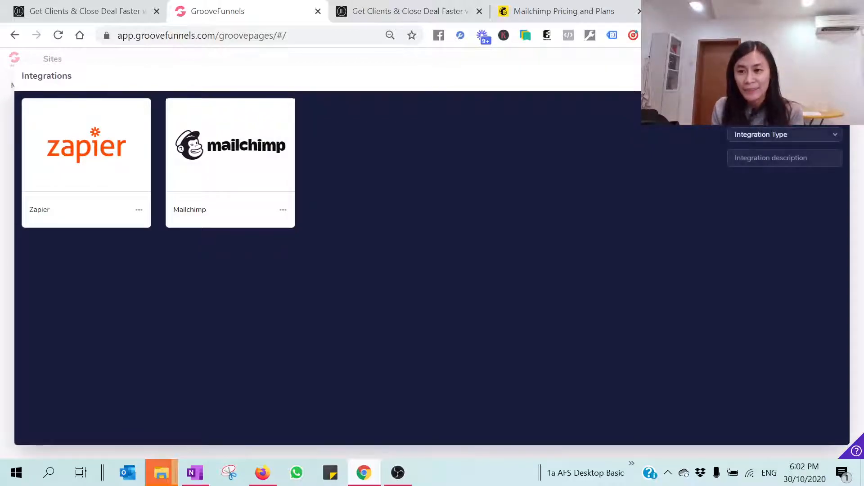
Step: Set the integration type to Mailchimp, name it mailchimpbytest, and switch to Mailchimp for the API key
click(782, 134)
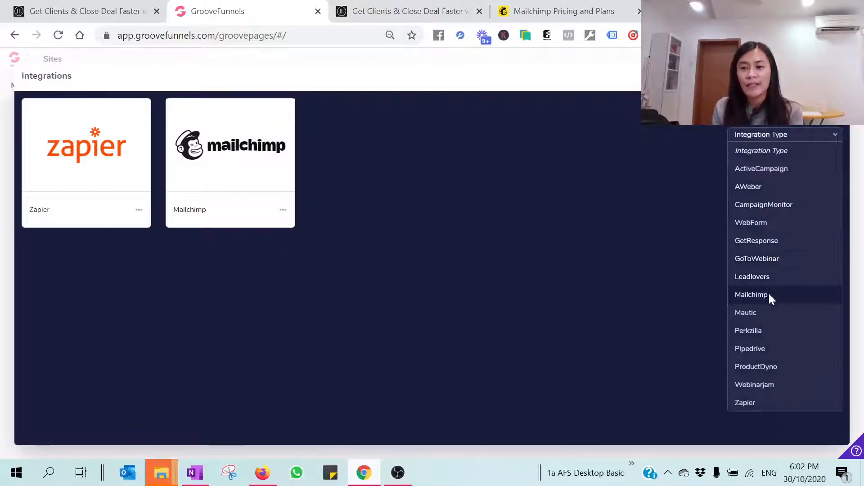
click(751, 294)
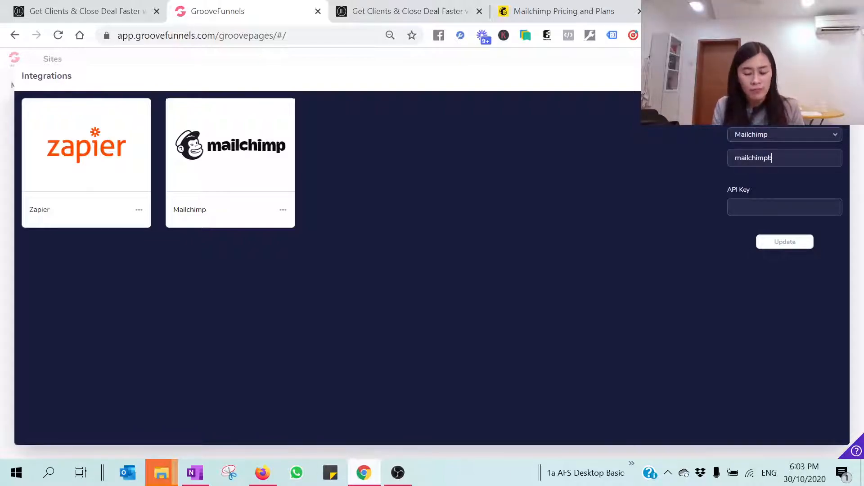
text(ytest)
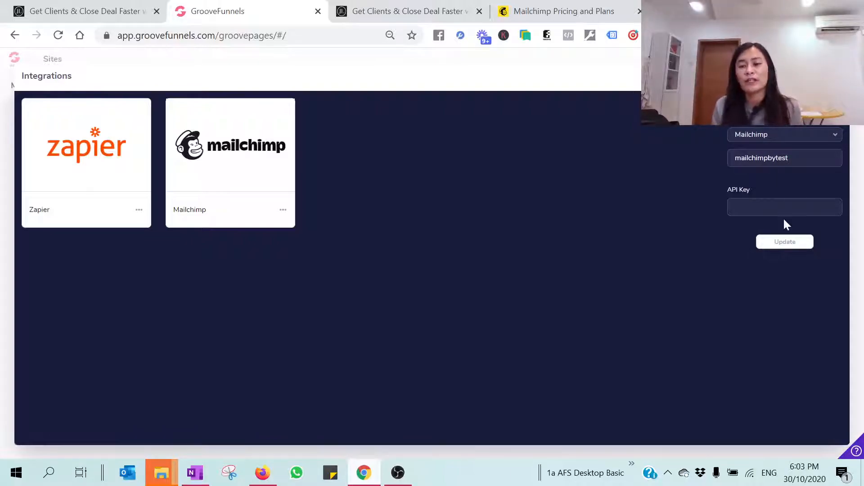
click(784, 207)
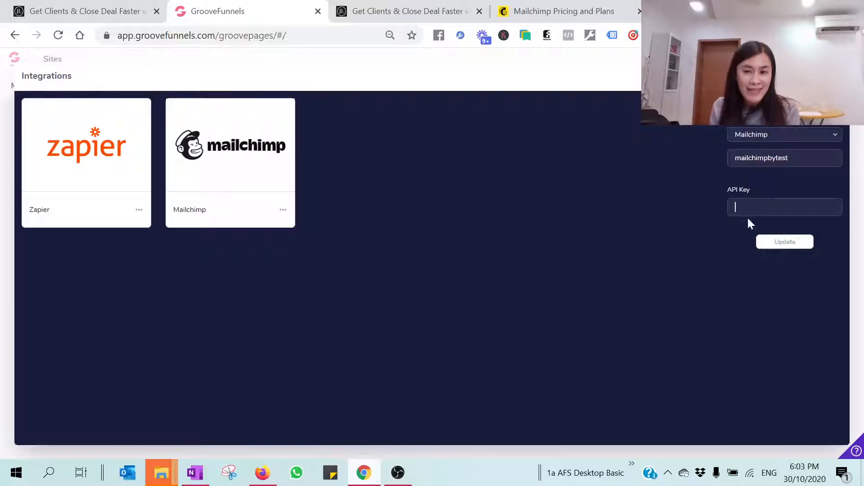
click(563, 11)
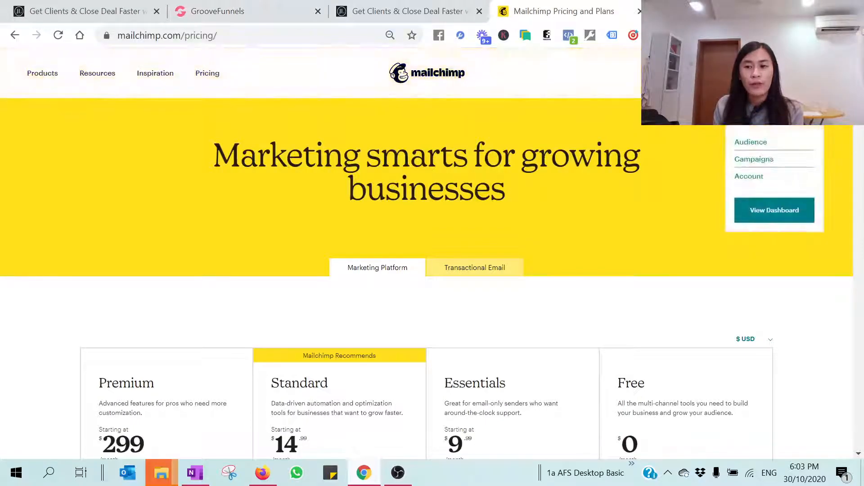
Step: Navigate from the Mailchimp dashboard through Account > Extras to the API keys page
click(774, 210)
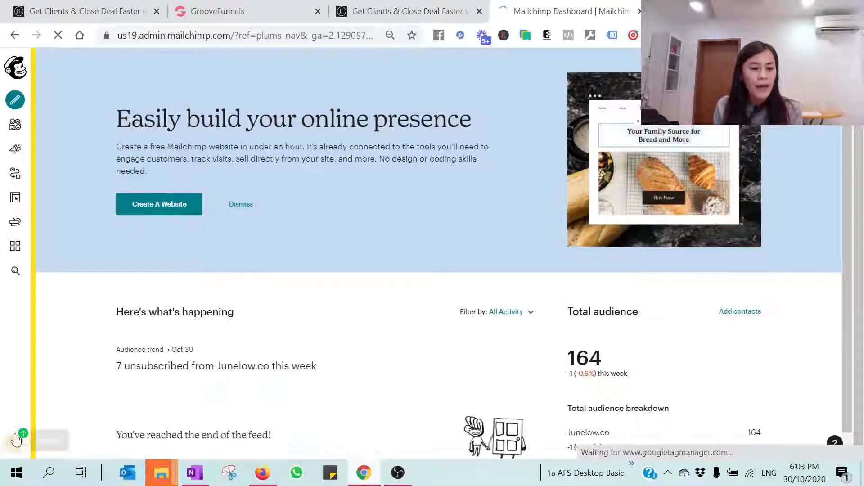
click(16, 433)
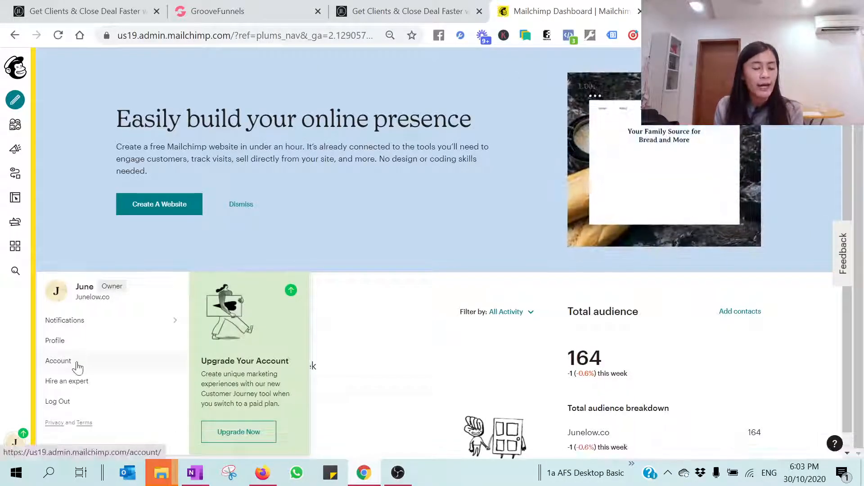
click(58, 360)
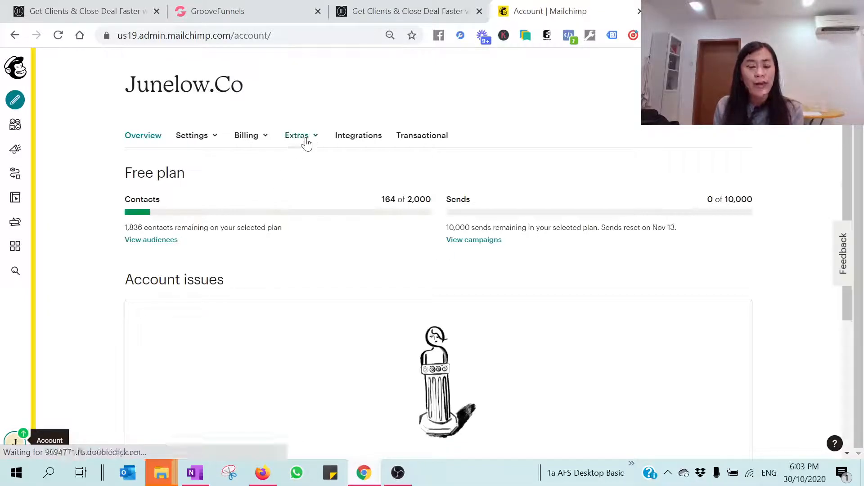
click(296, 135)
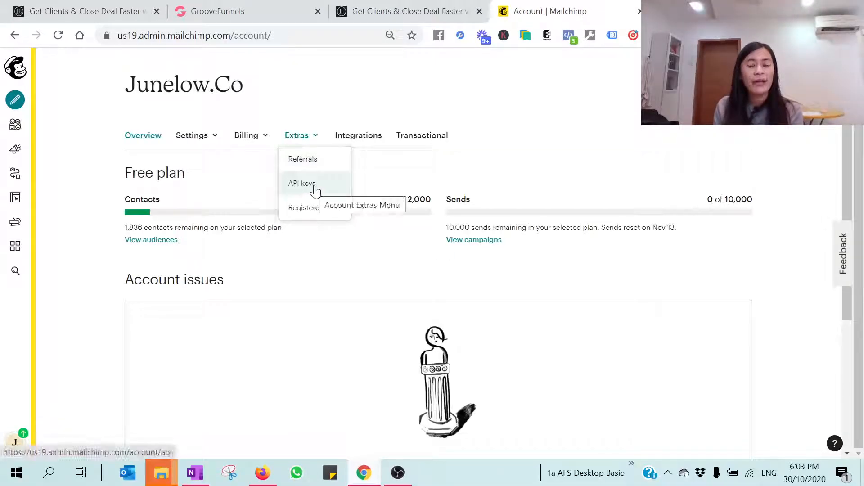
click(301, 184)
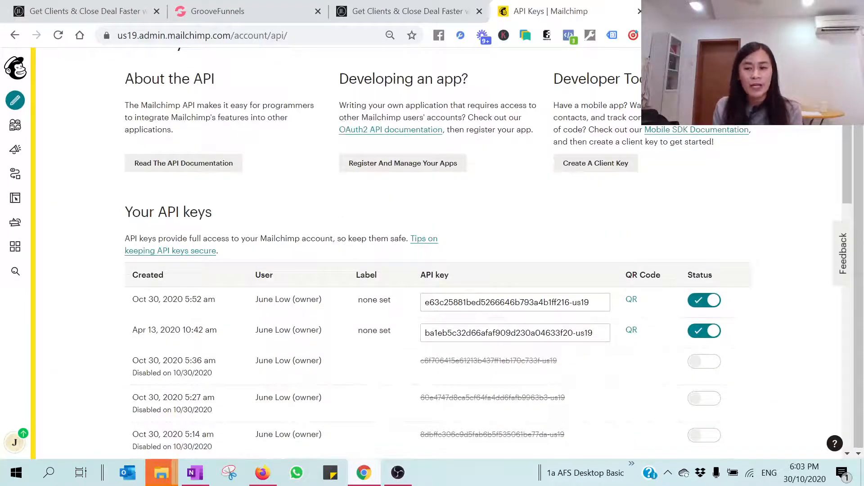
Step: Create a new Mailchimp API key for the account
scroll(down, 3)
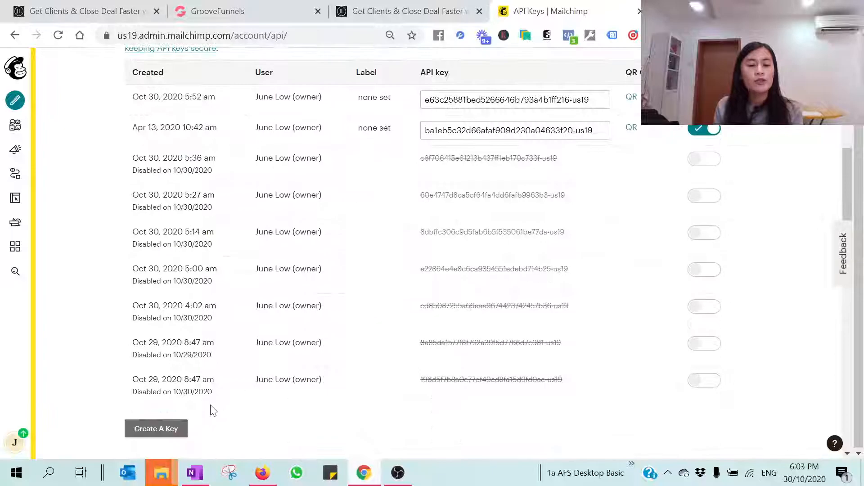
click(156, 428)
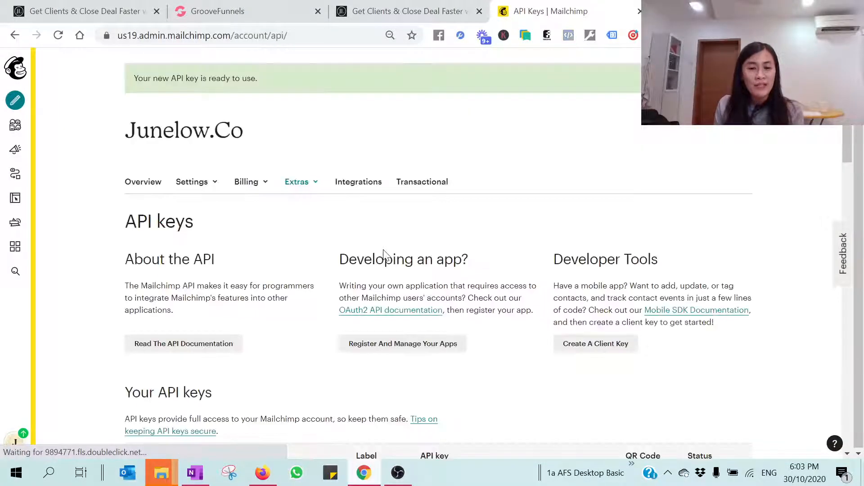
scroll(down, 3)
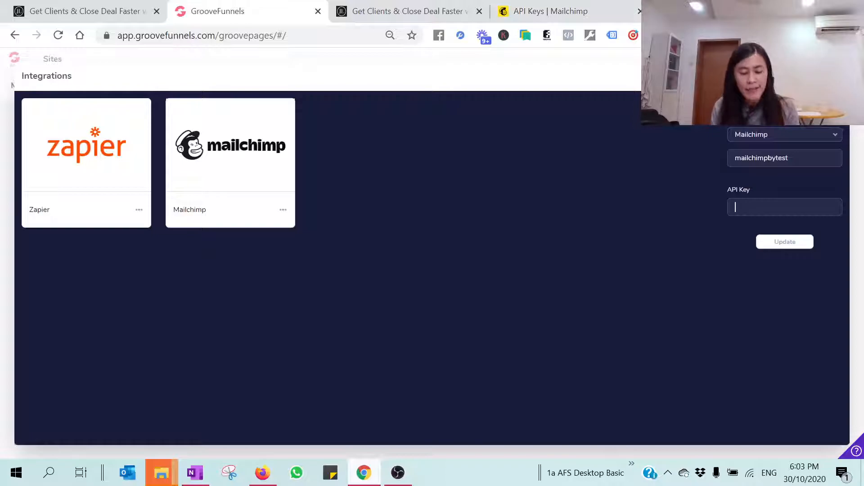
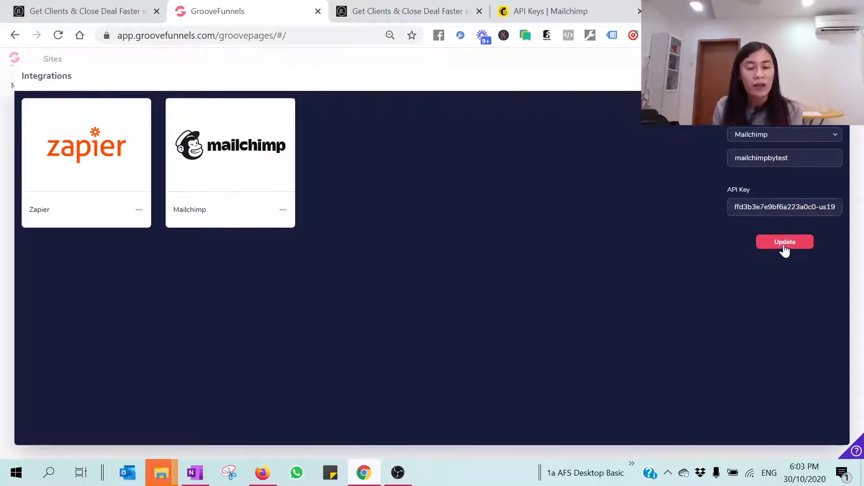
mouse_move(355, 288)
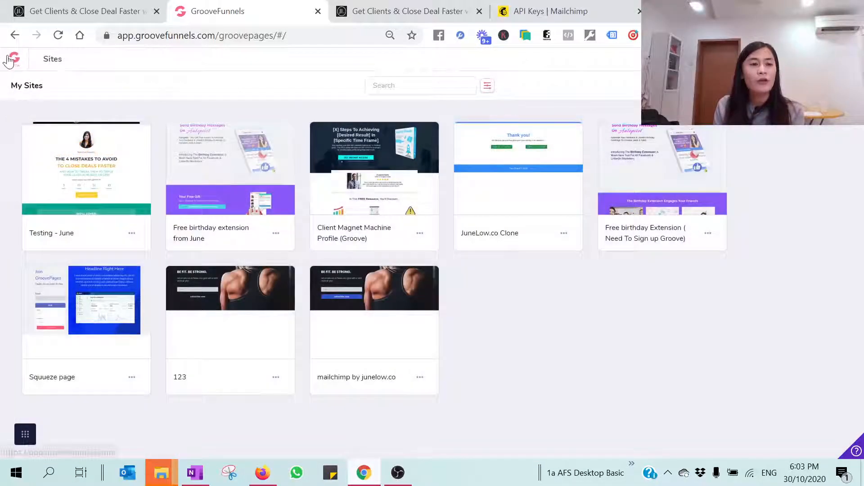
click(12, 59)
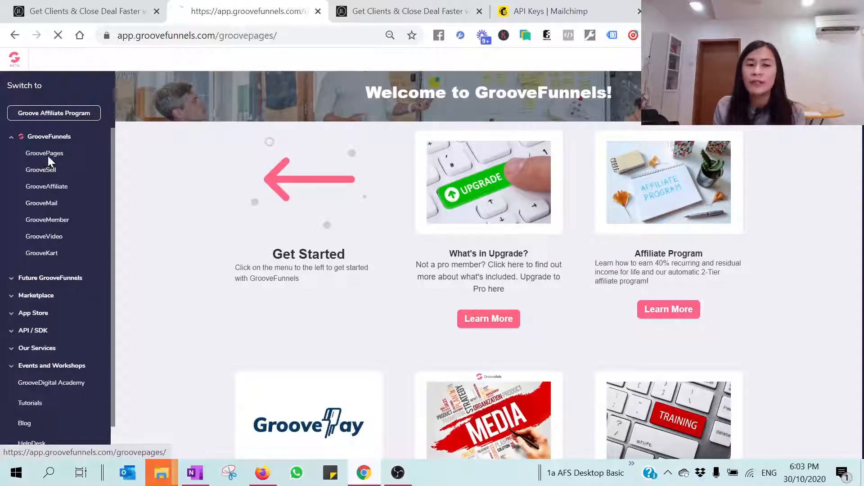
click(44, 153)
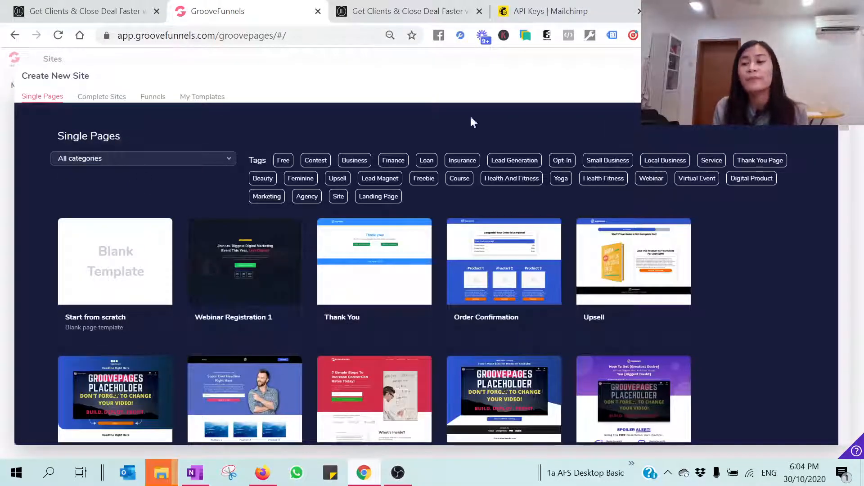
Step: Create a new single-page site named mailchimptestingbyjunelow.co starting from the blank template
click(52, 60)
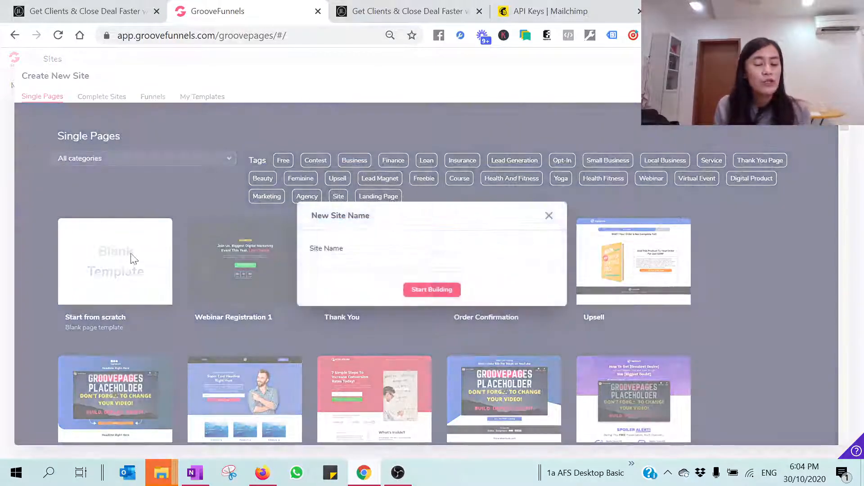
click(431, 263)
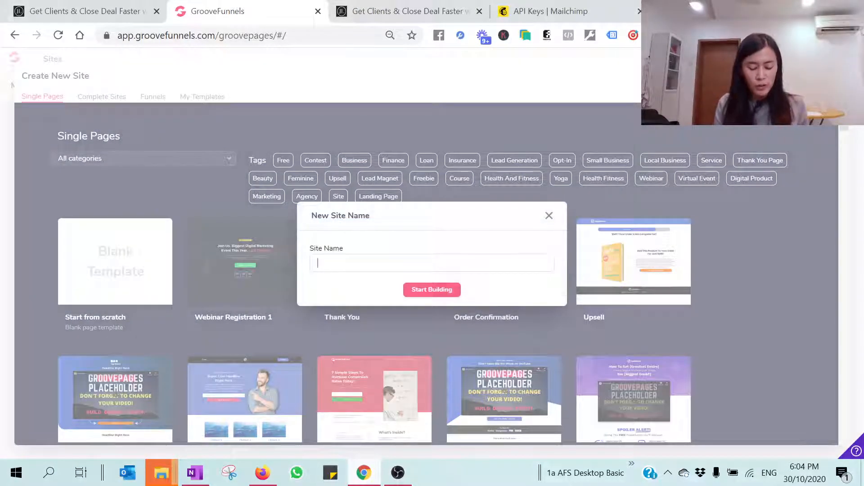
text(mailchimptestingbyjunelow.co)
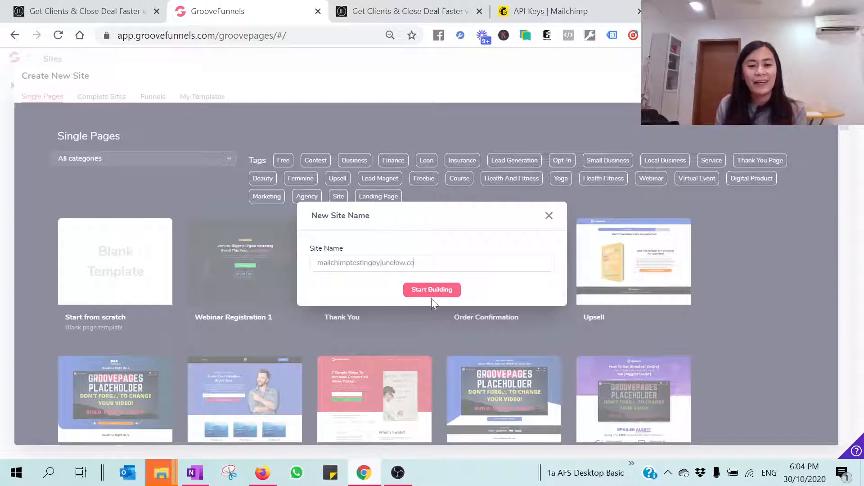
click(432, 289)
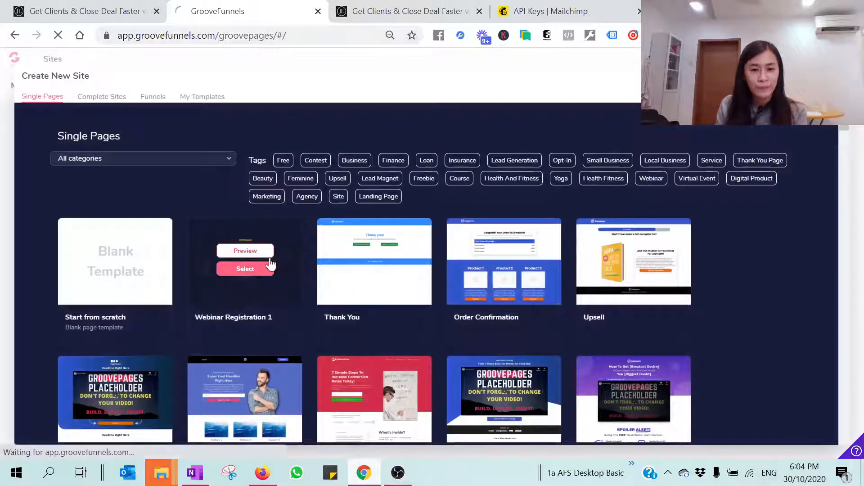
click(245, 269)
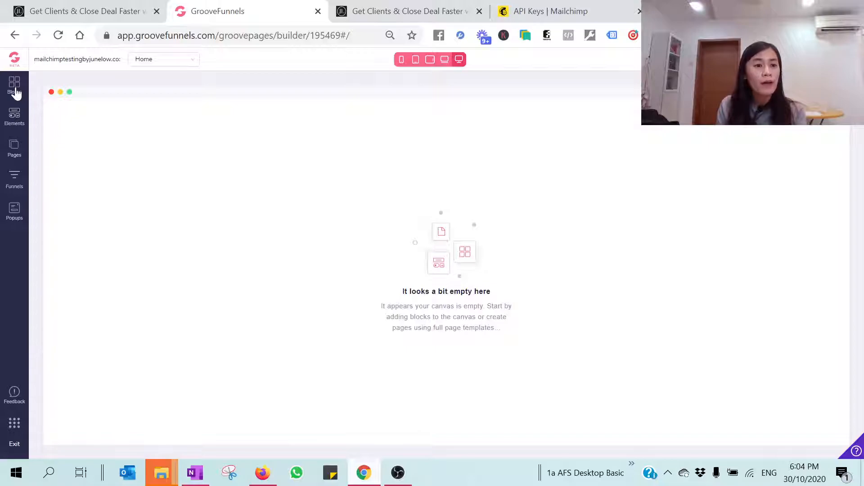
Step: Insert the BE FIT. BE STRONG. fitness hero block and delete its built-in signup form
click(14, 88)
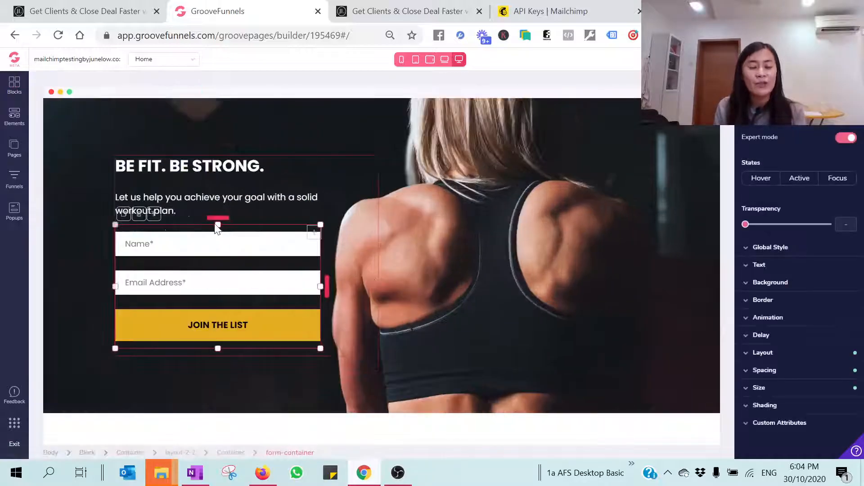
mouse_move(187, 242)
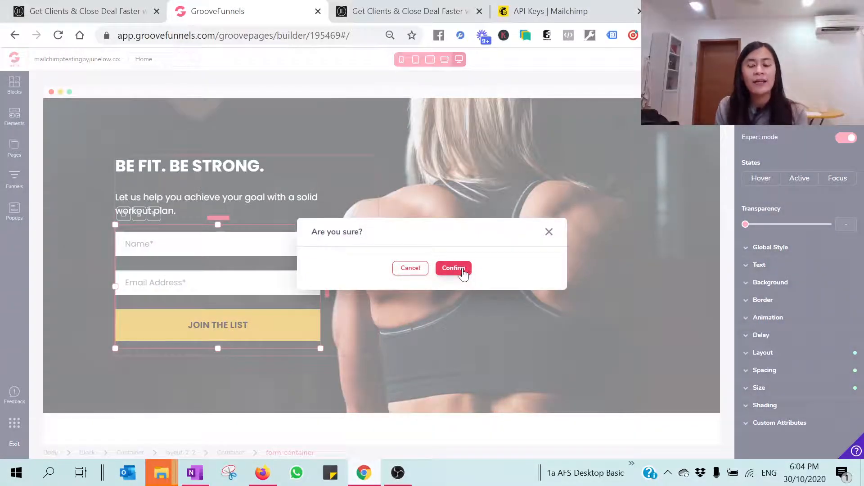
click(453, 268)
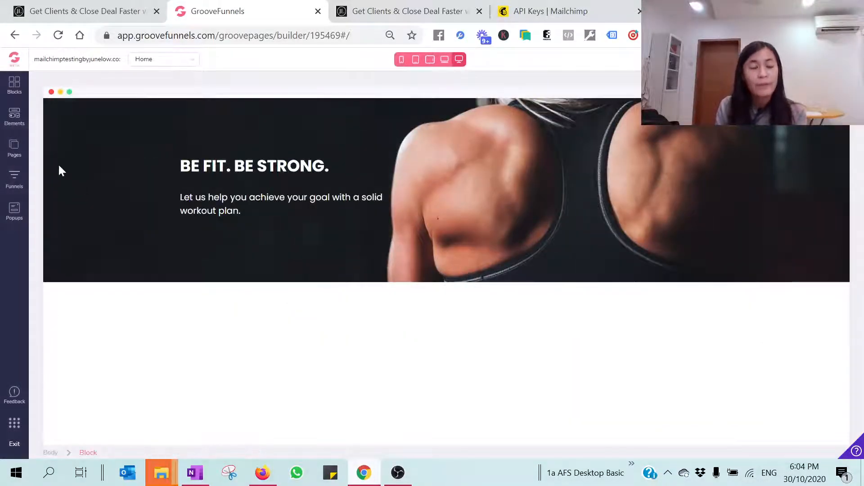
click(14, 117)
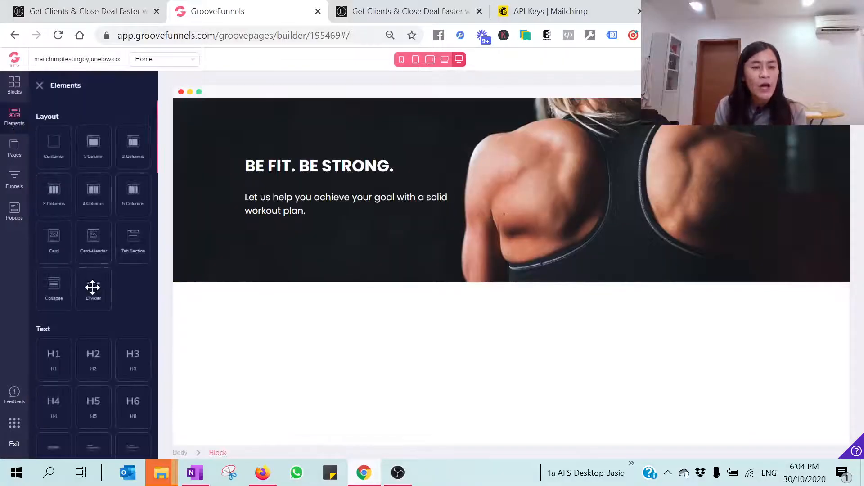
scroll(down, 3)
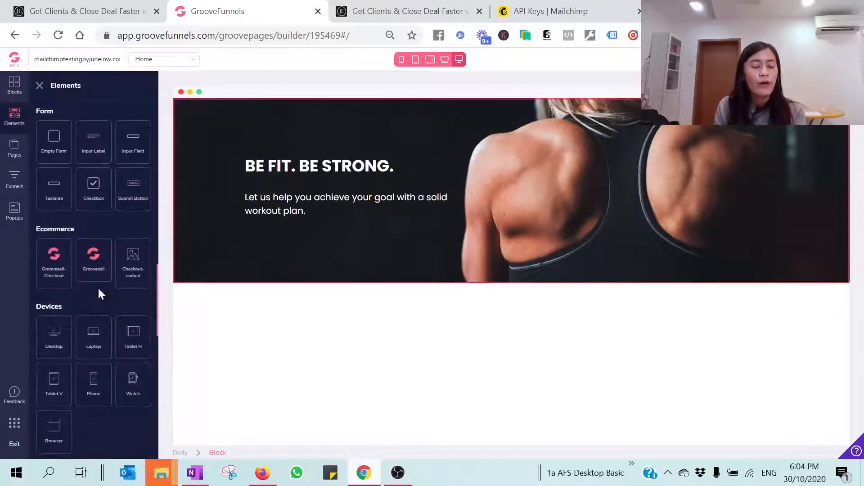
scroll(down, 3)
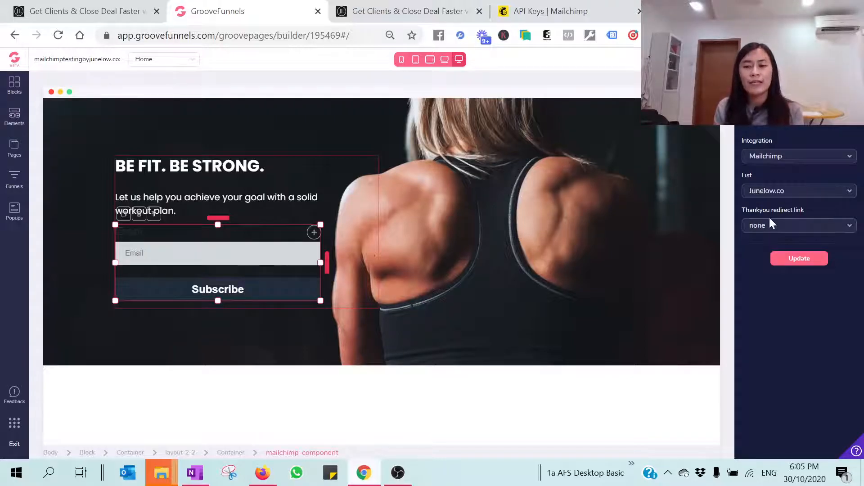
mouse_move(297, 252)
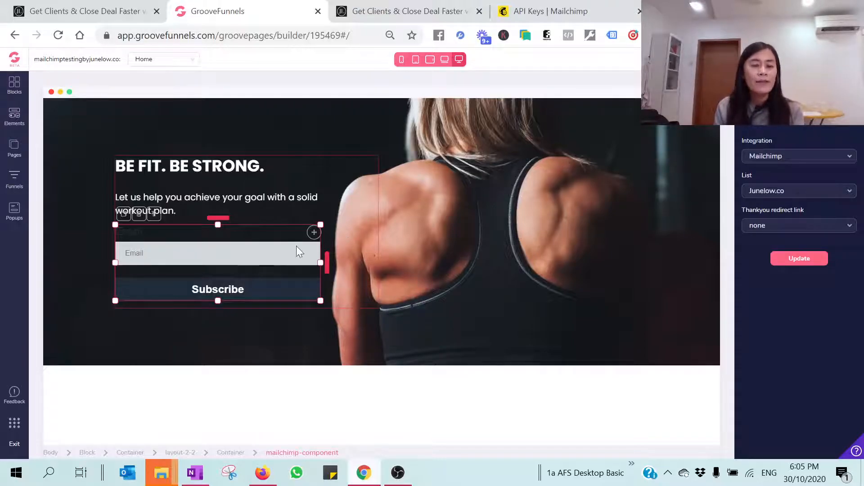
mouse_move(232, 295)
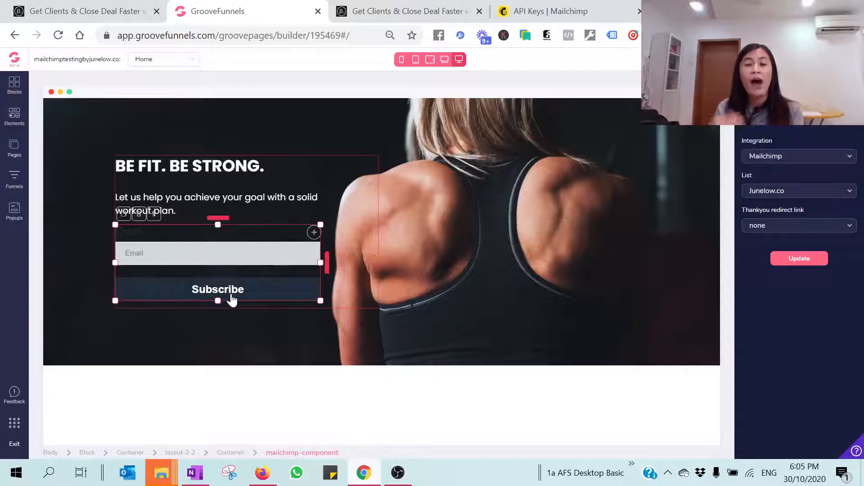
click(797, 225)
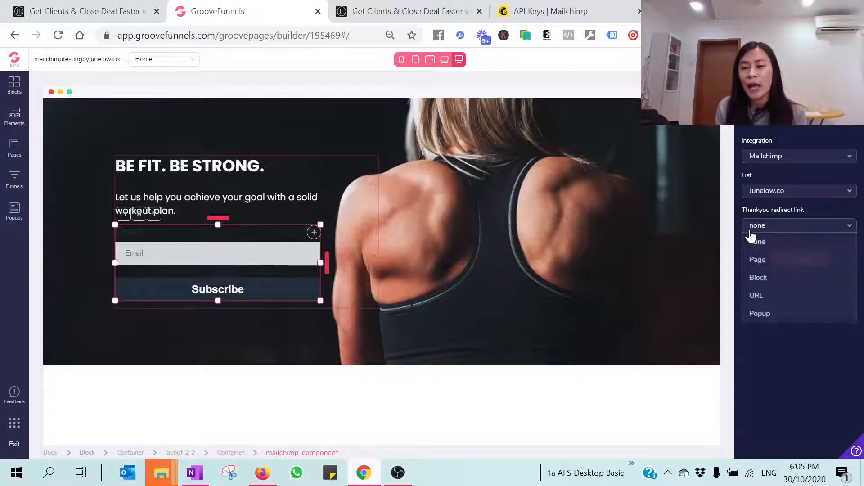
click(756, 295)
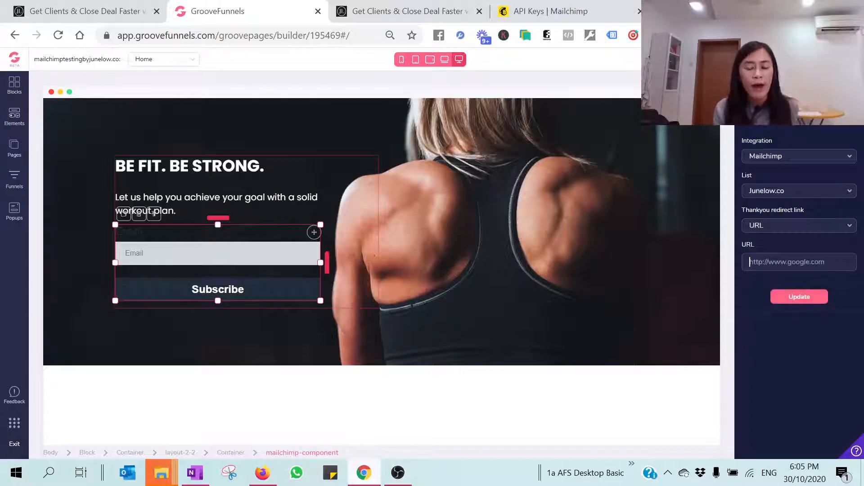
text(www.junelow)
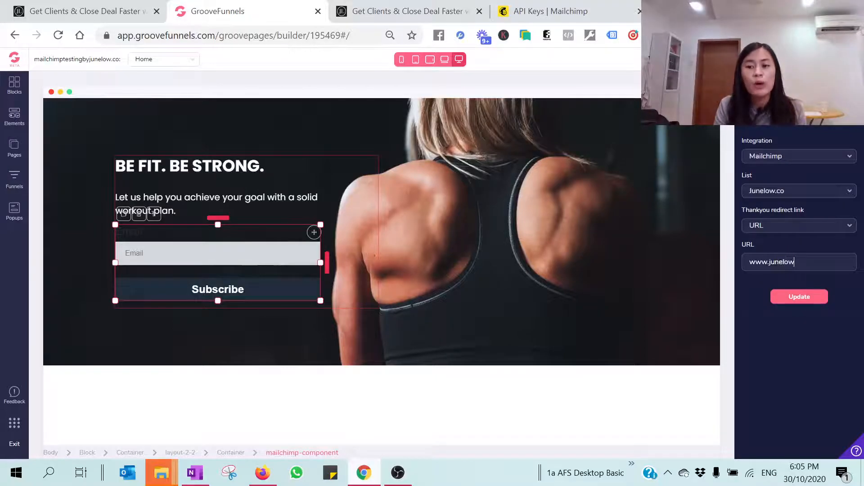
text(.co)
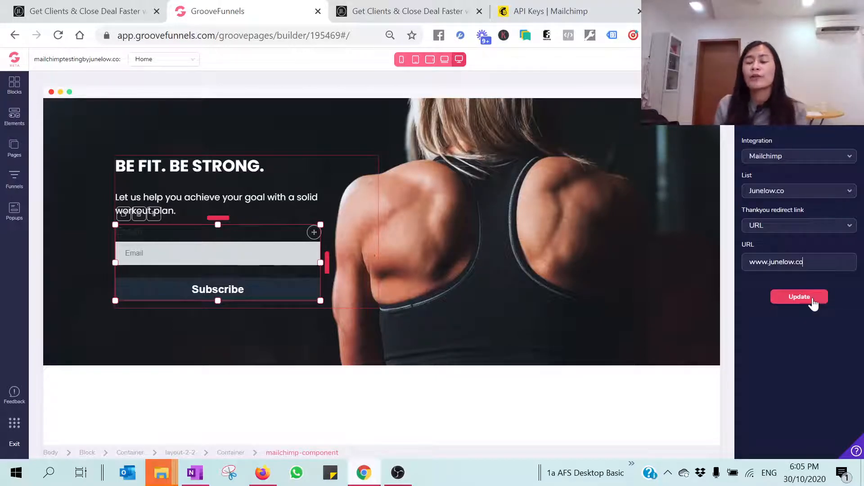
click(799, 297)
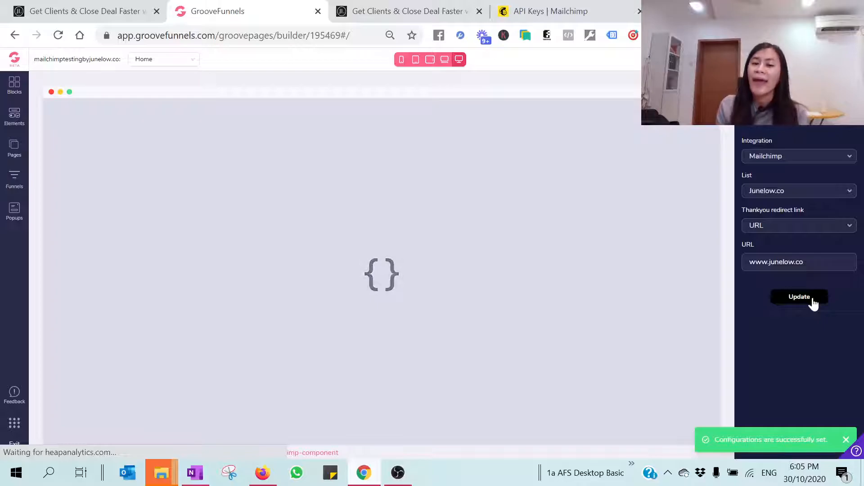
click(799, 296)
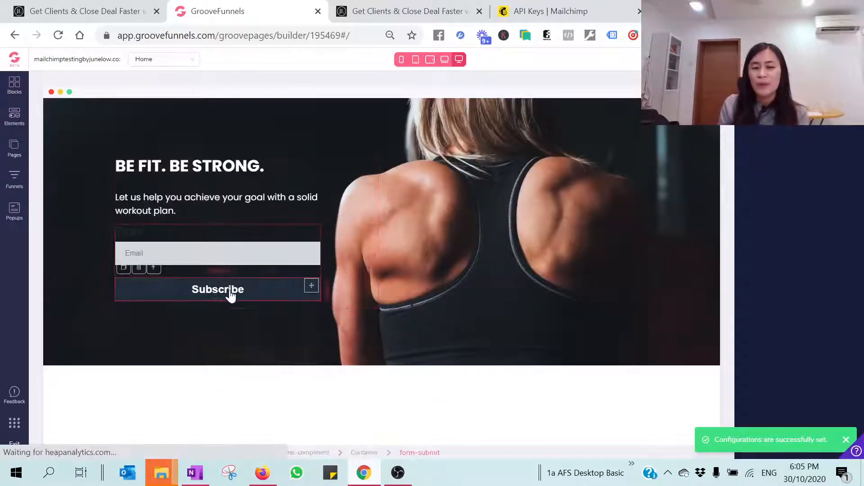
Step: Set the form's button text to 'subscribe now!' and apply it
click(217, 289)
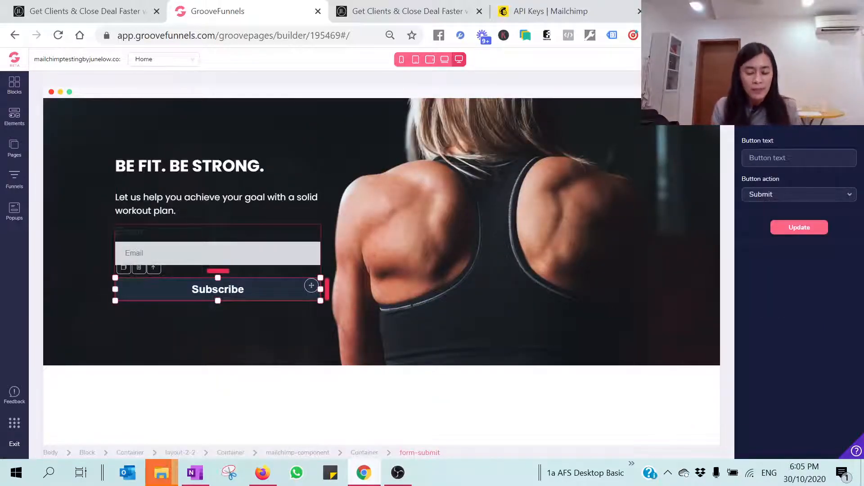
text(subscribe)
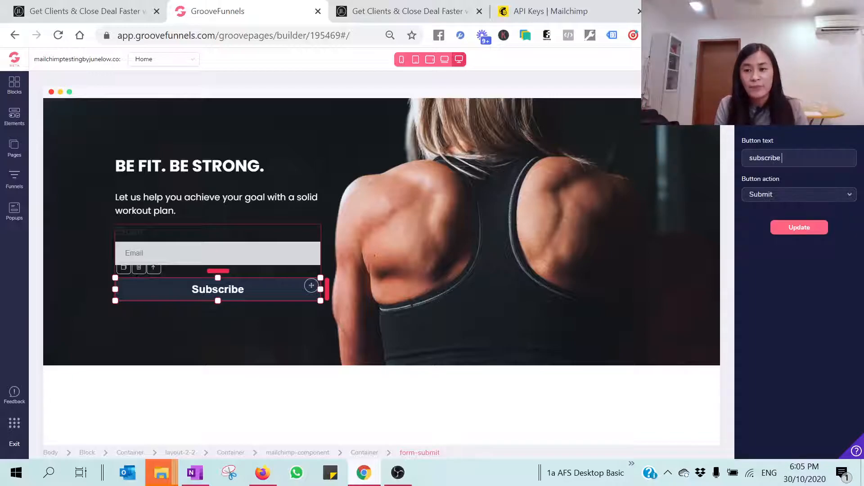
text(now)
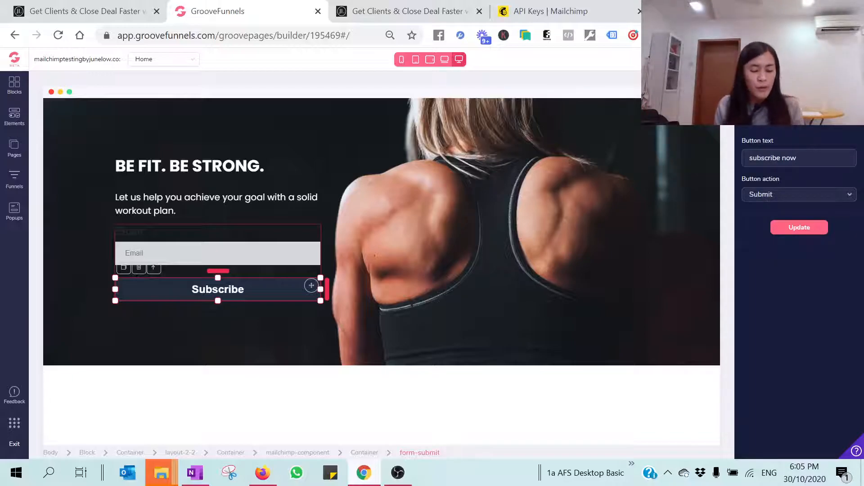
click(799, 226)
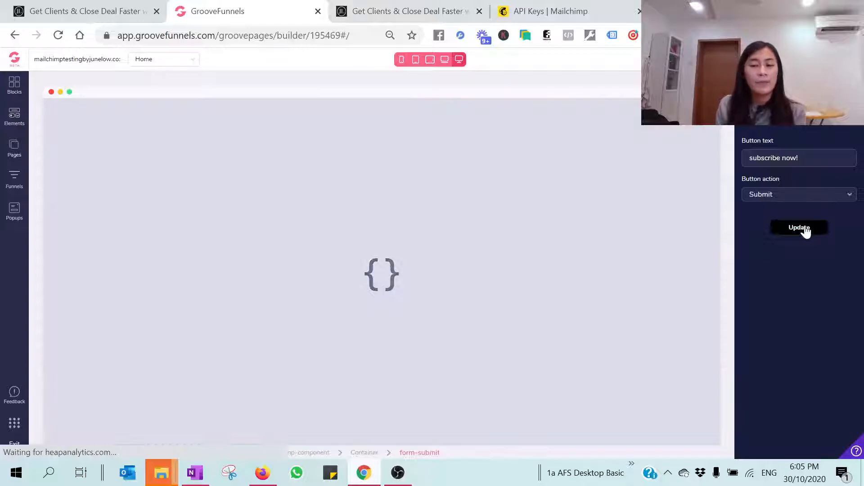
click(798, 227)
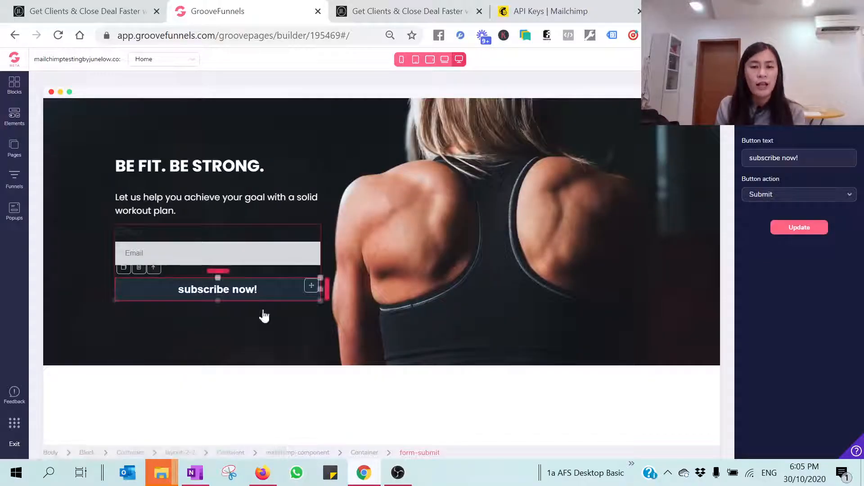
click(217, 288)
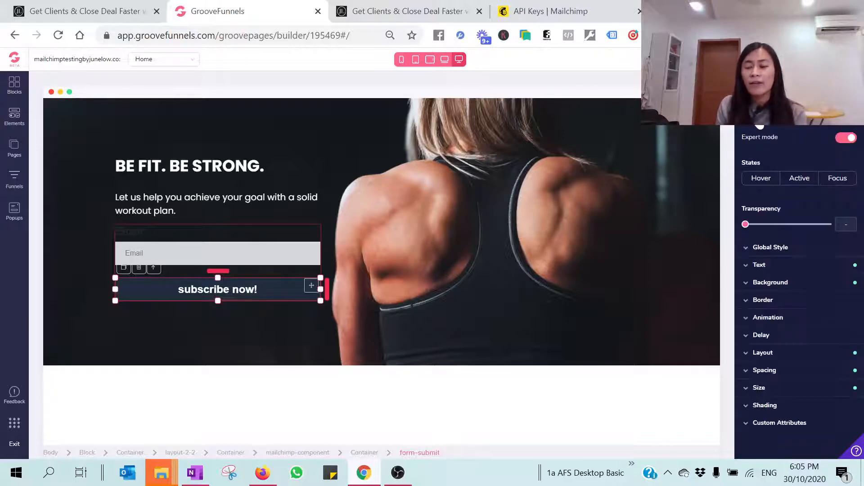
Step: Choose the blue swatch as the subscribe button's background color
click(770, 282)
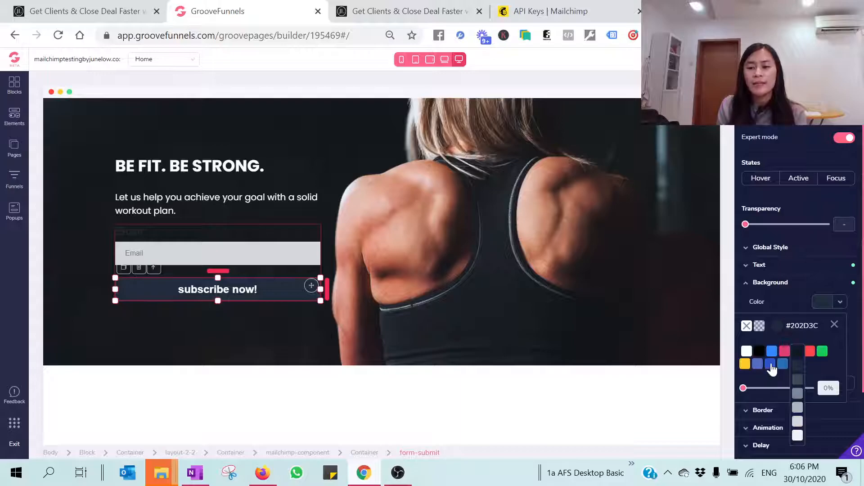
click(771, 363)
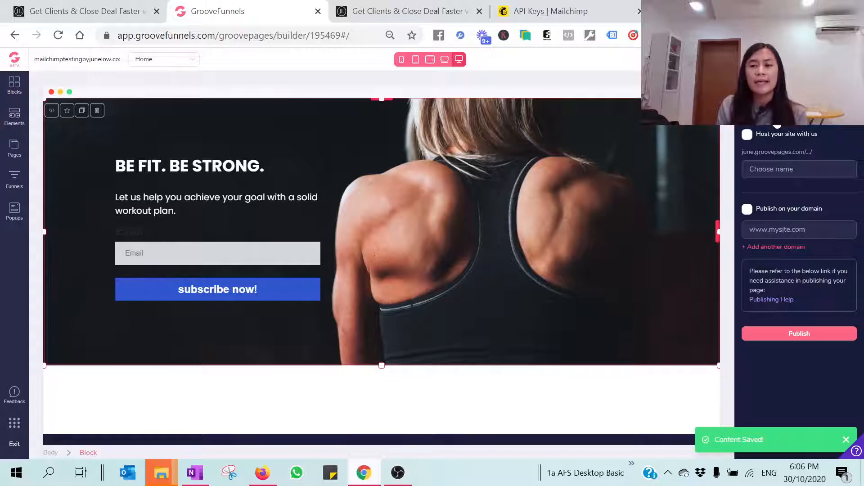
mouse_move(744, 159)
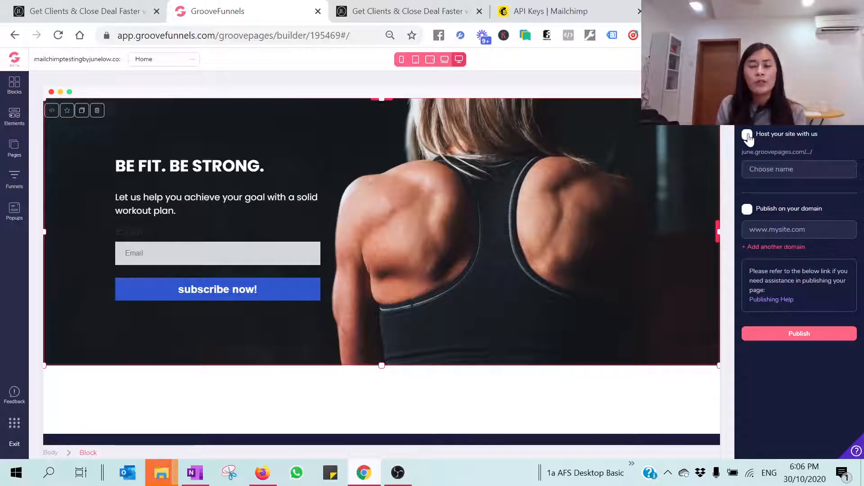
Step: Publish on GroovePages hosting under mailchimpintegrationbyjunelow and open the live page link
click(747, 134)
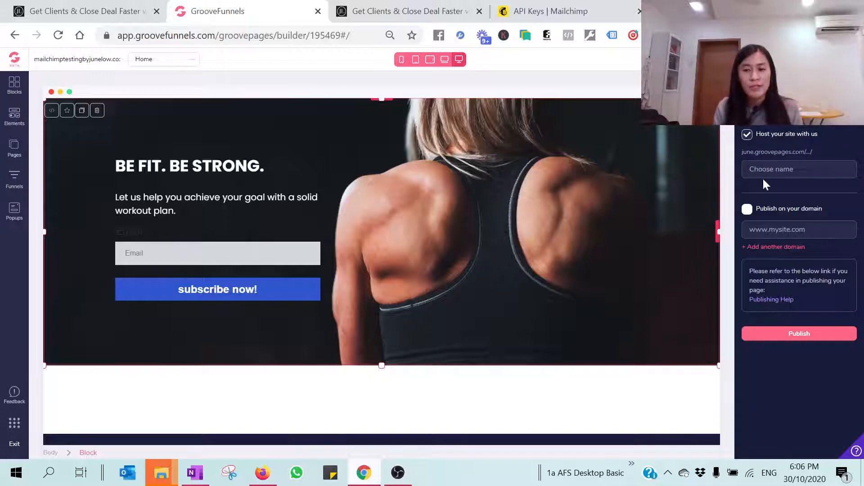
text(mailchimp)
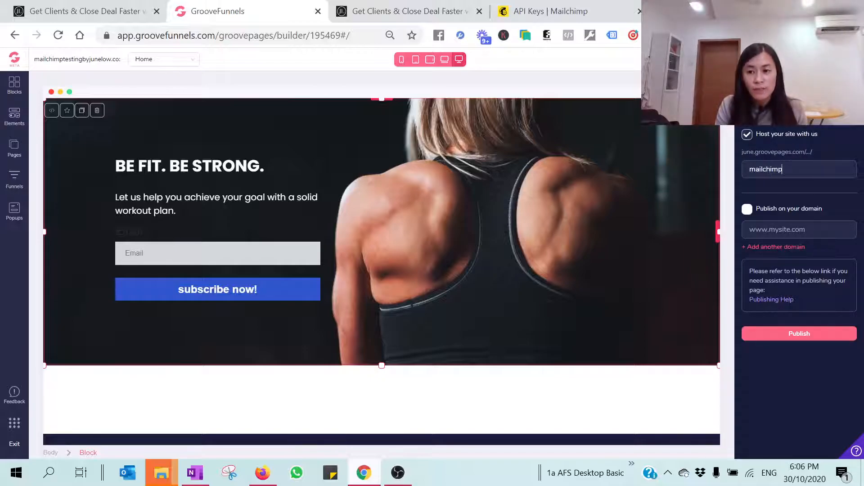
text(integrationby)
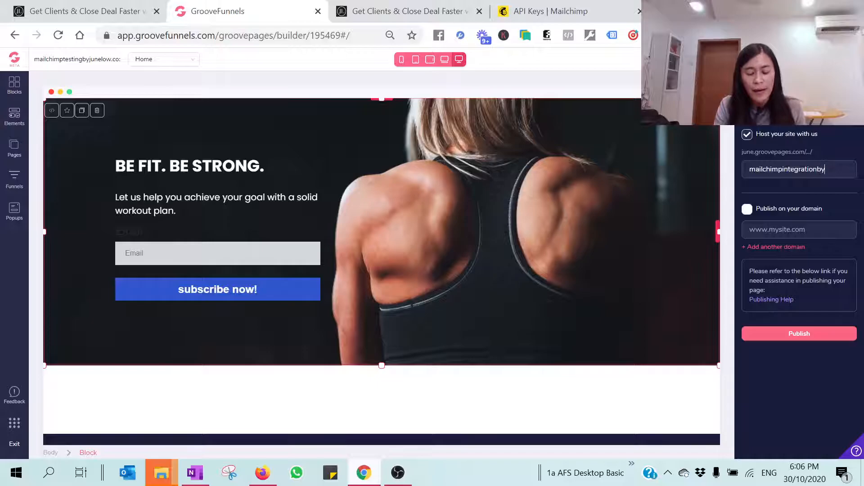
text(junelow)
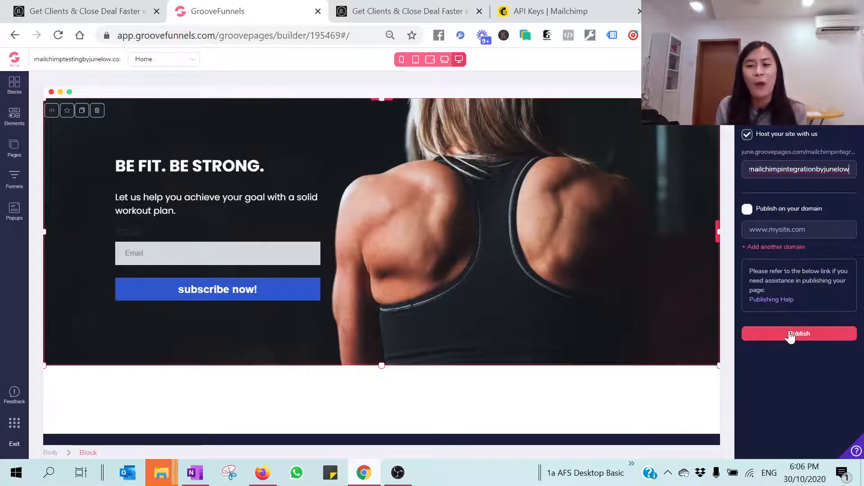
click(799, 333)
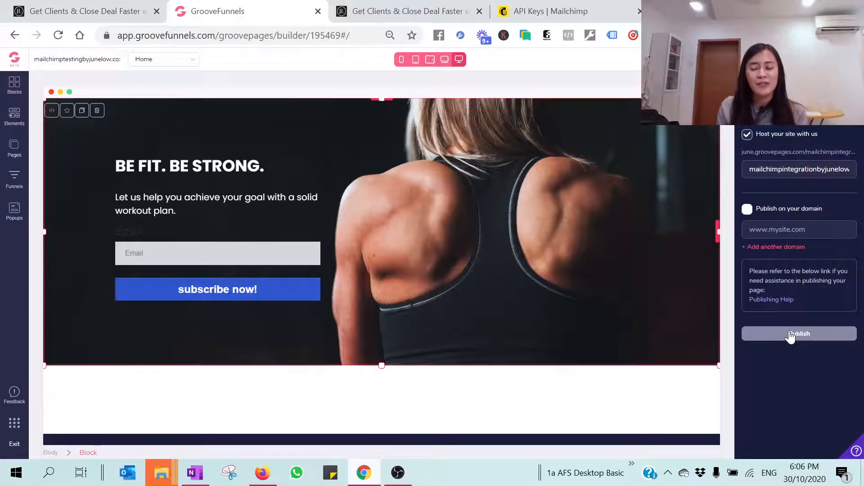
click(798, 333)
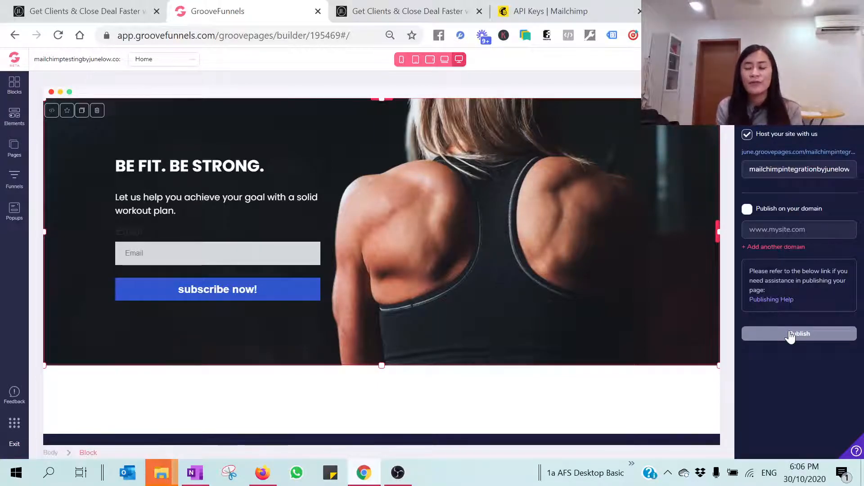
click(798, 333)
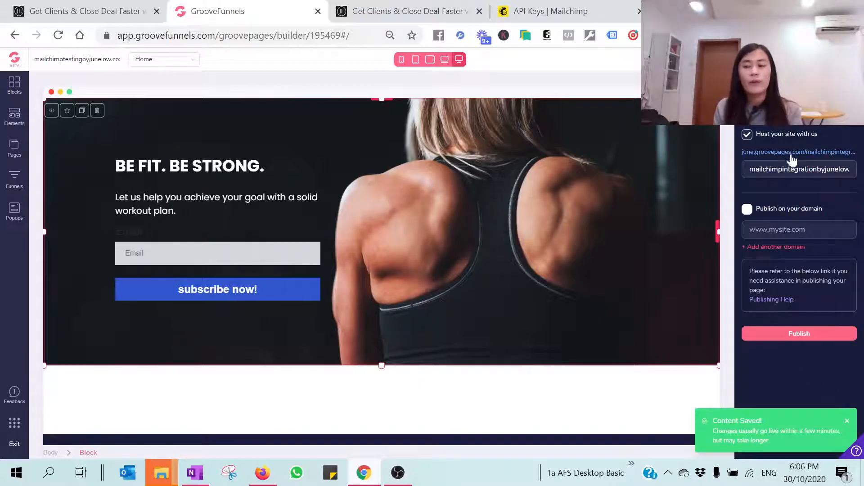
mouse_move(797, 152)
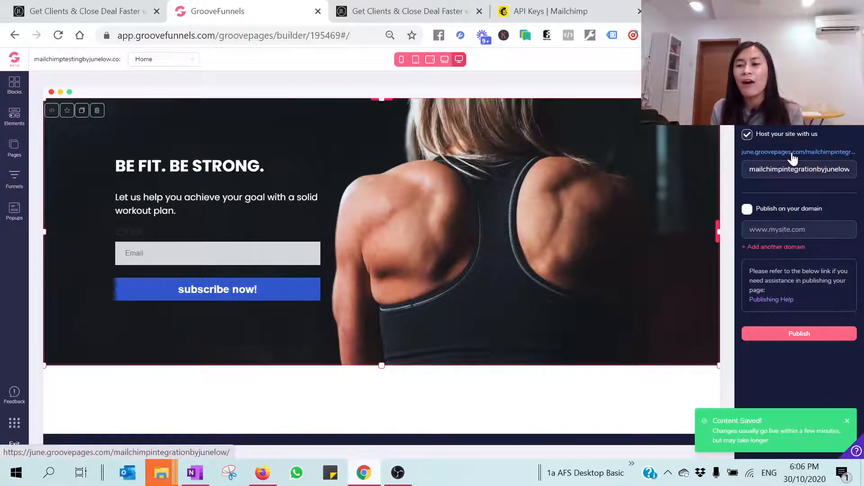
click(799, 151)
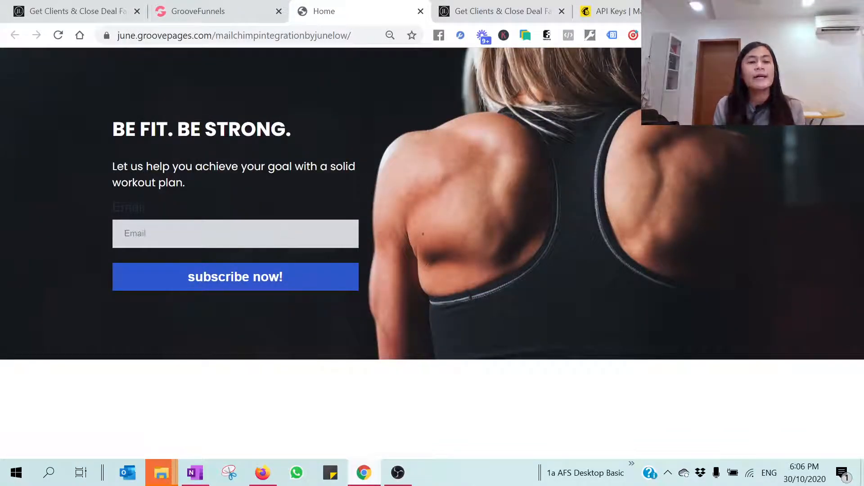
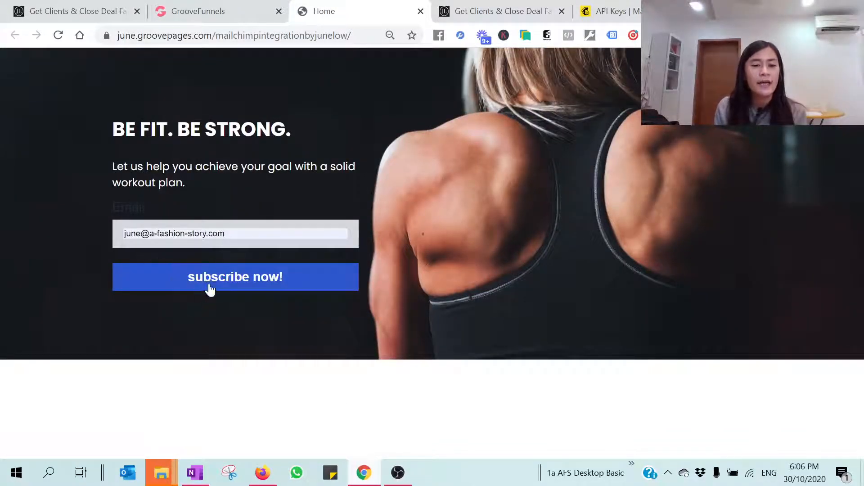
click(235, 277)
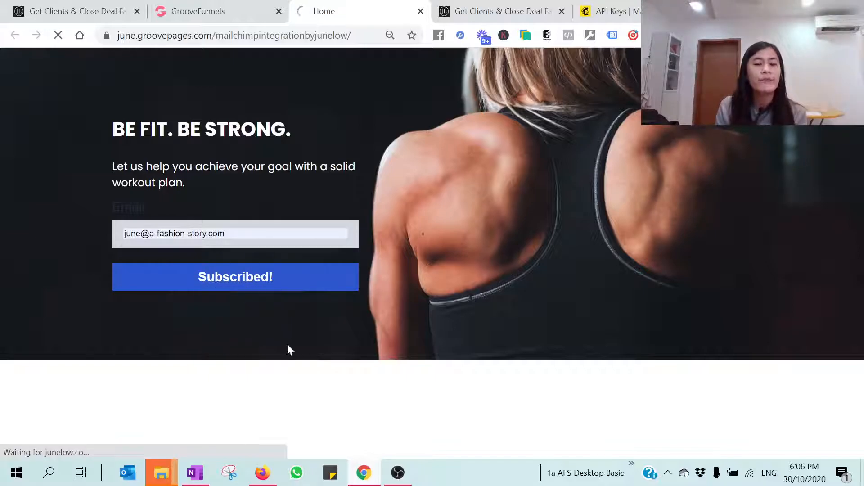
click(358, 10)
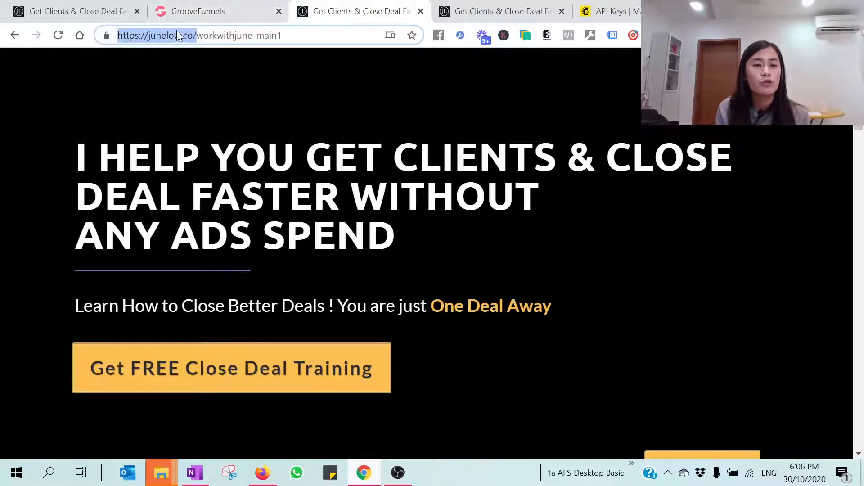
mouse_move(325, 70)
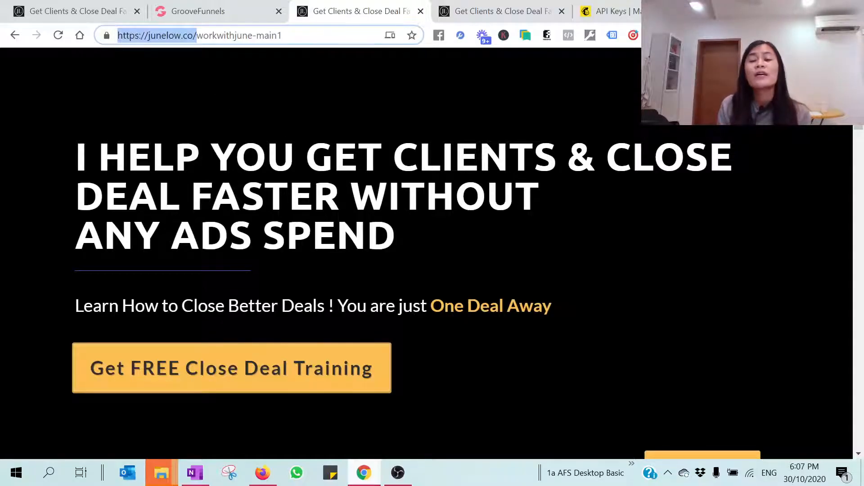
Step: View all contacts of the Junelow.co Mailchimp audience to find the new subscriber
click(610, 11)
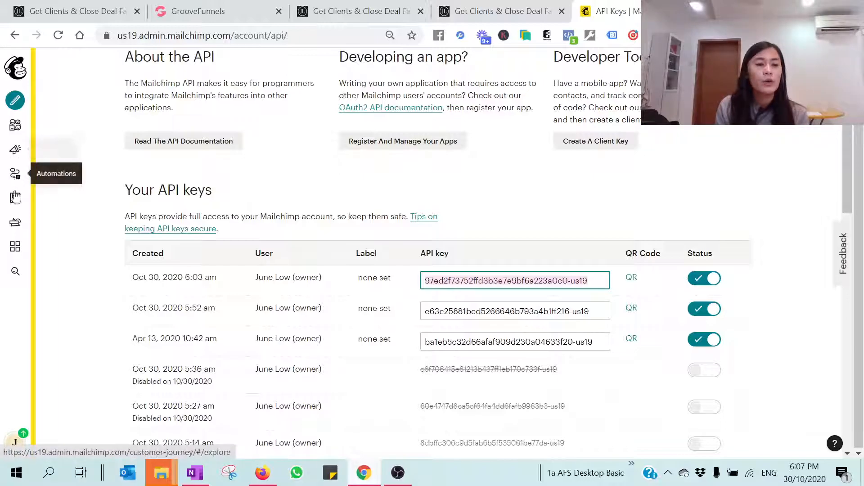
mouse_move(16, 222)
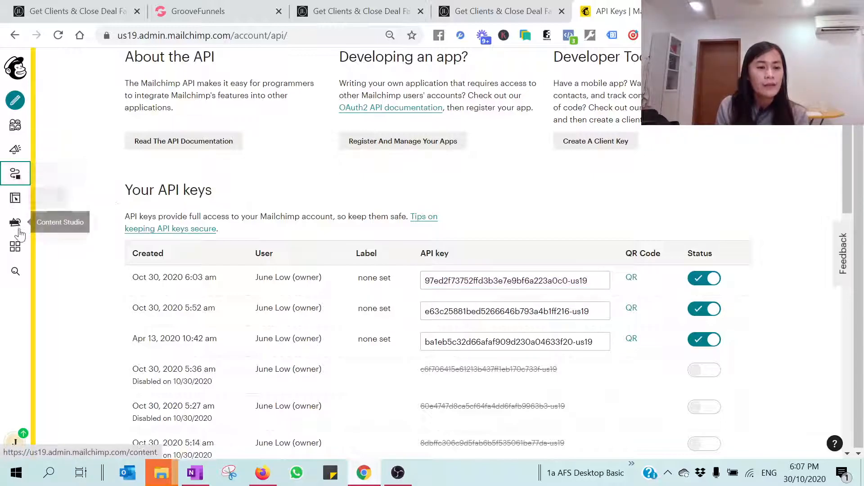
mouse_move(15, 125)
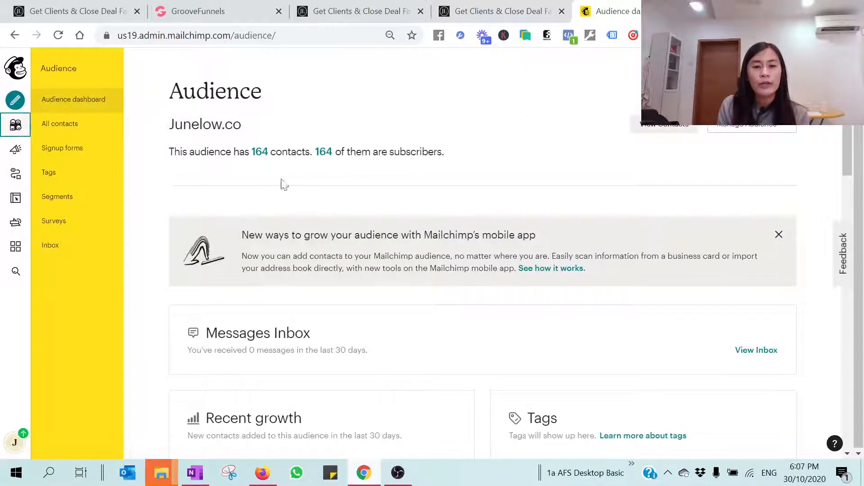
click(60, 124)
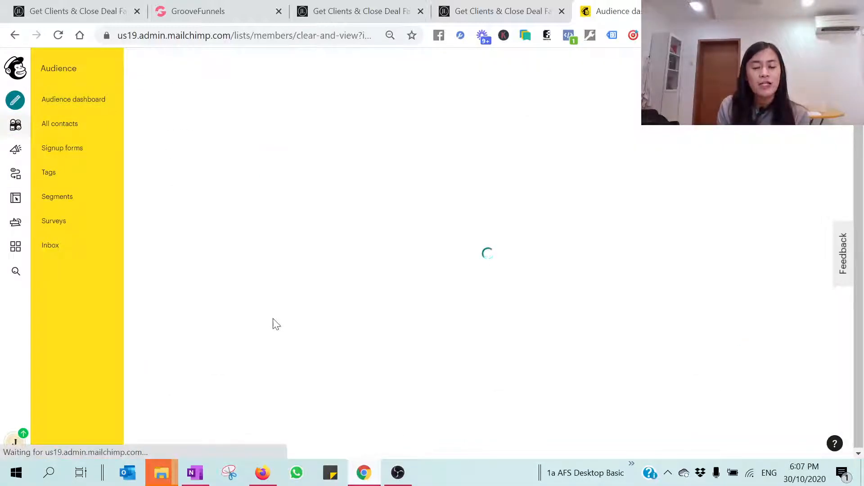
click(59, 123)
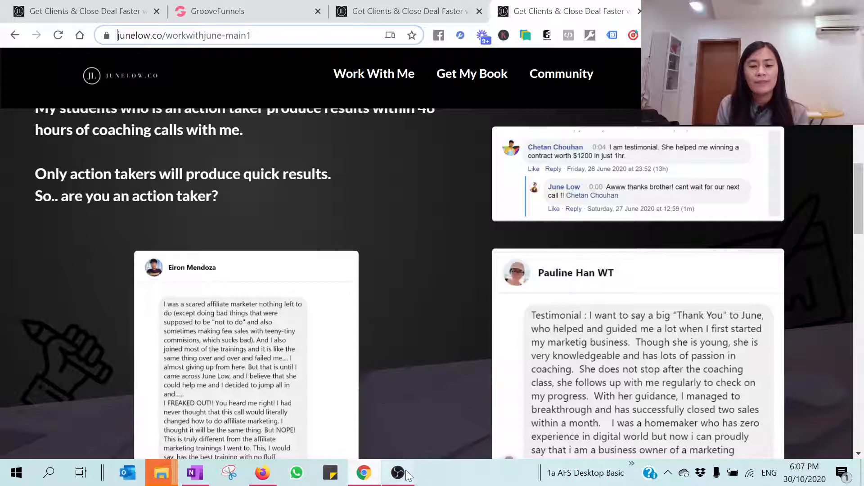
click(397, 473)
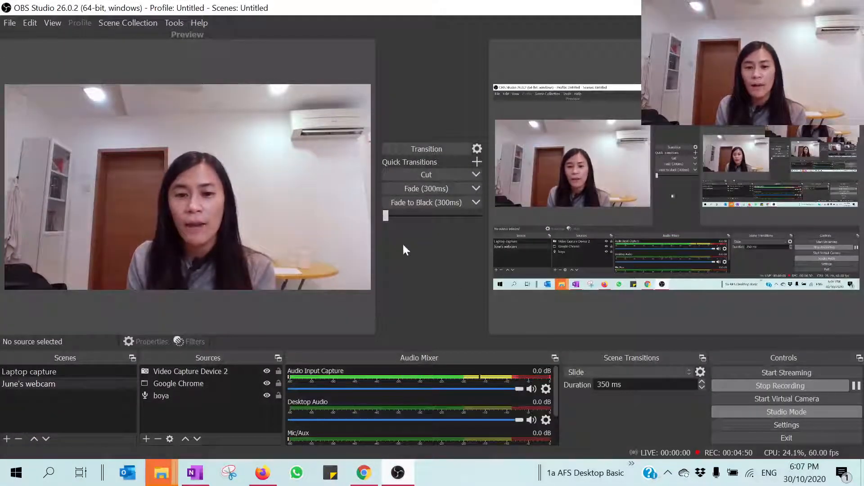